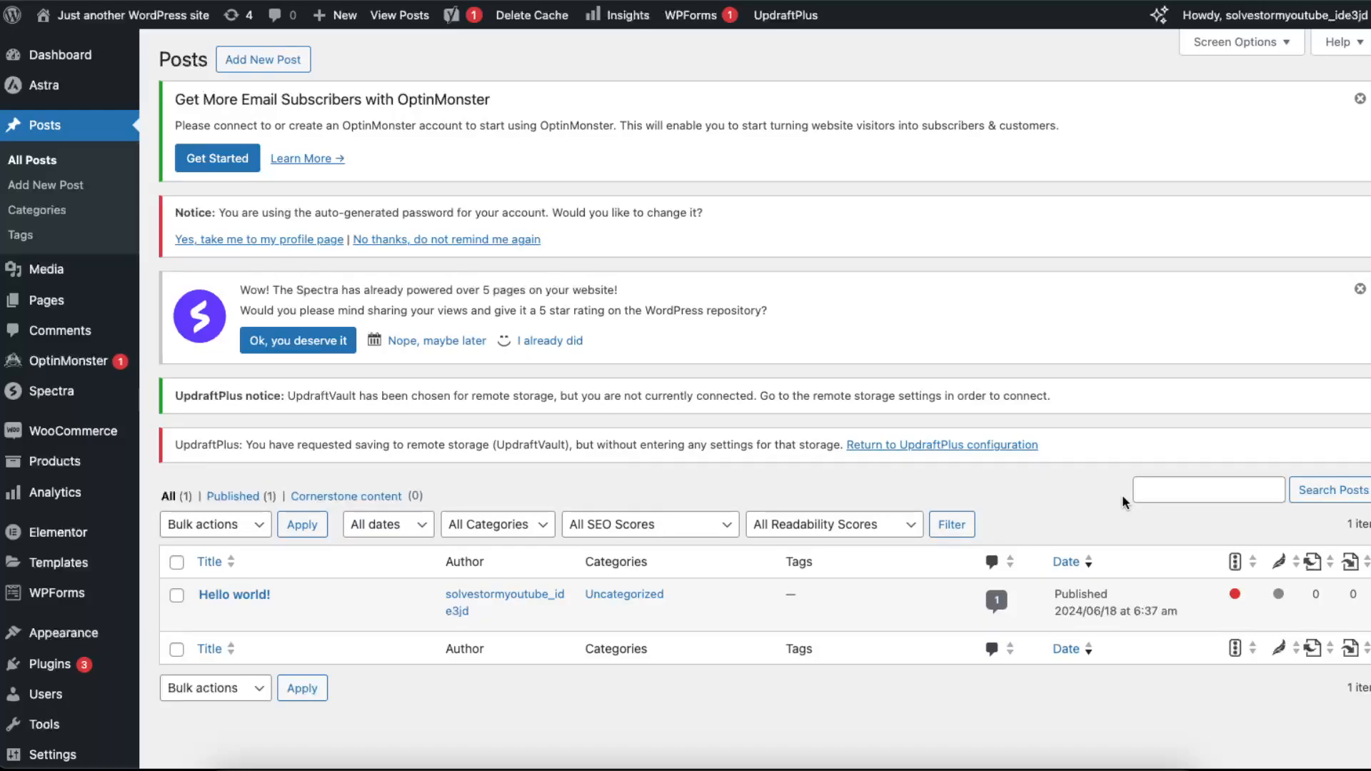
mouse_move(1094, 488)
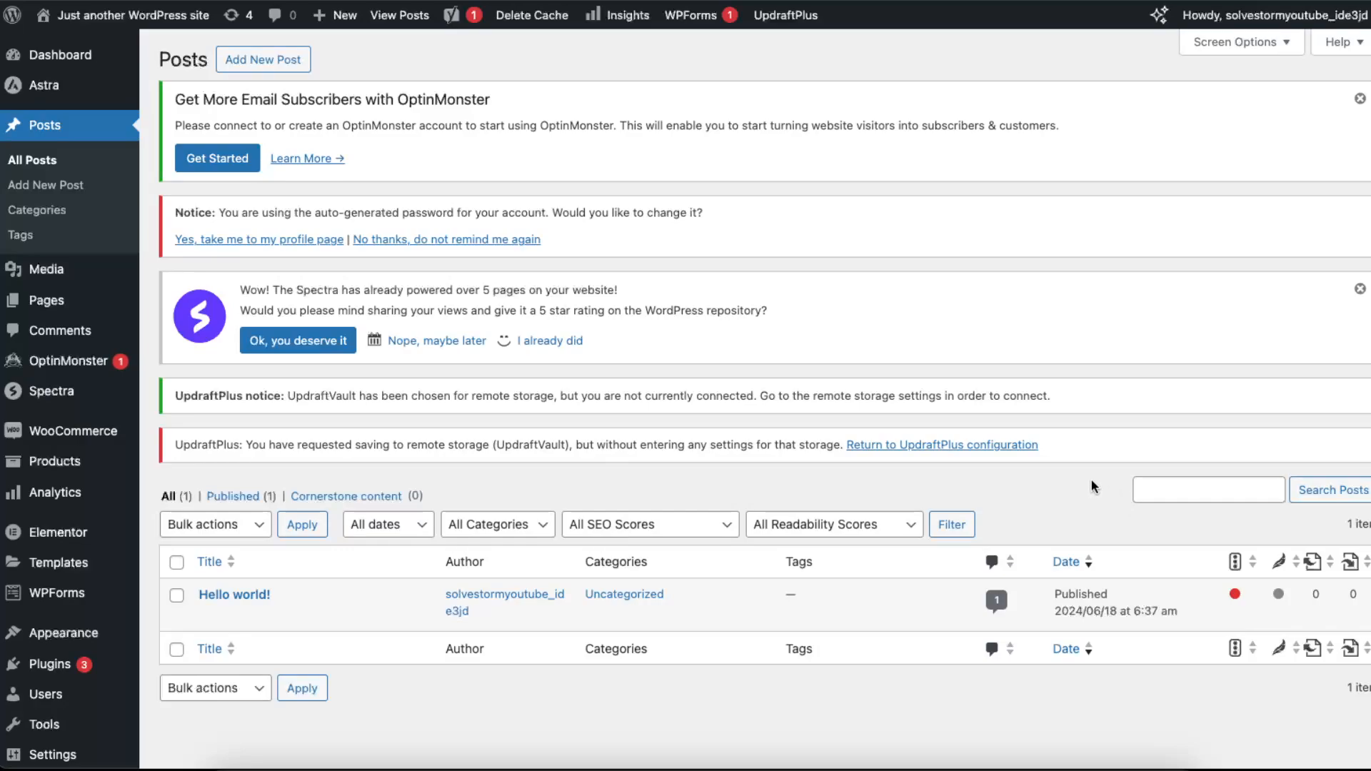
mouse_move(974, 481)
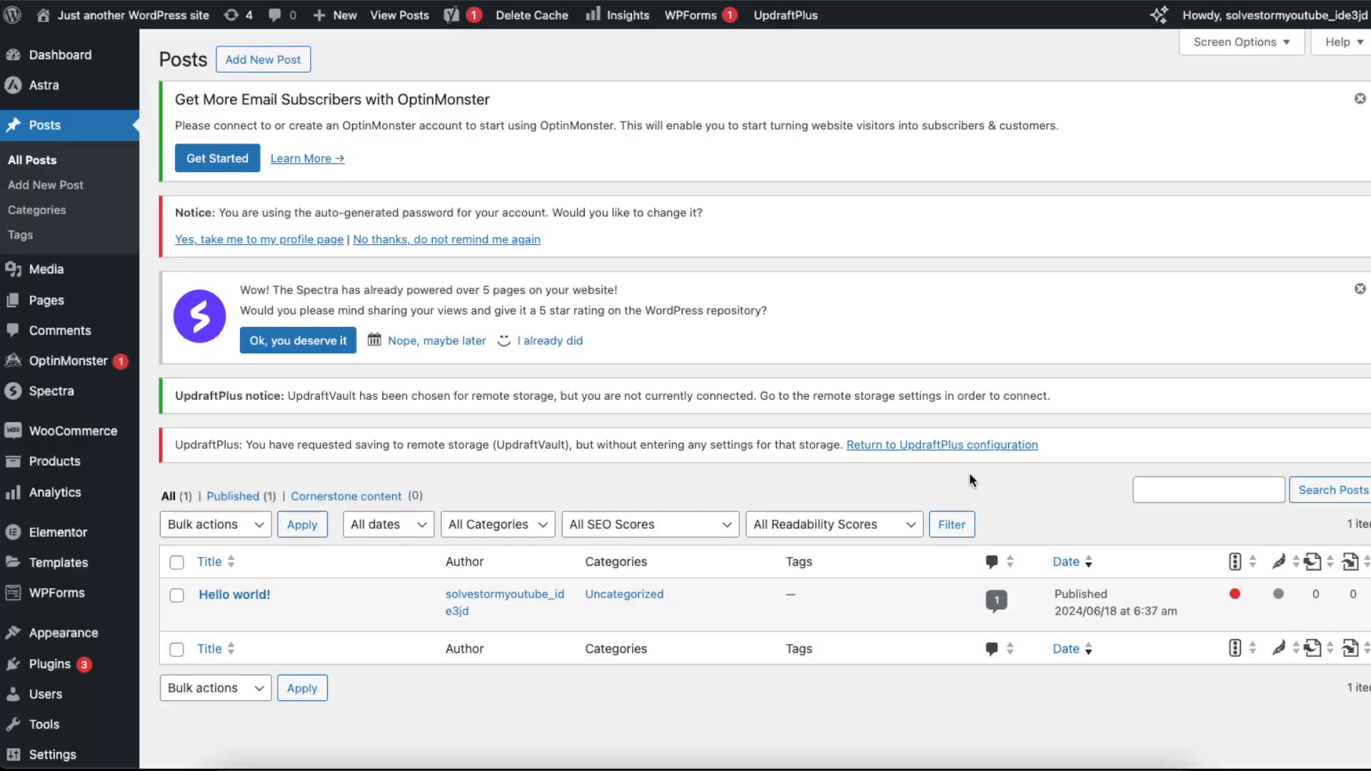
mouse_move(234, 595)
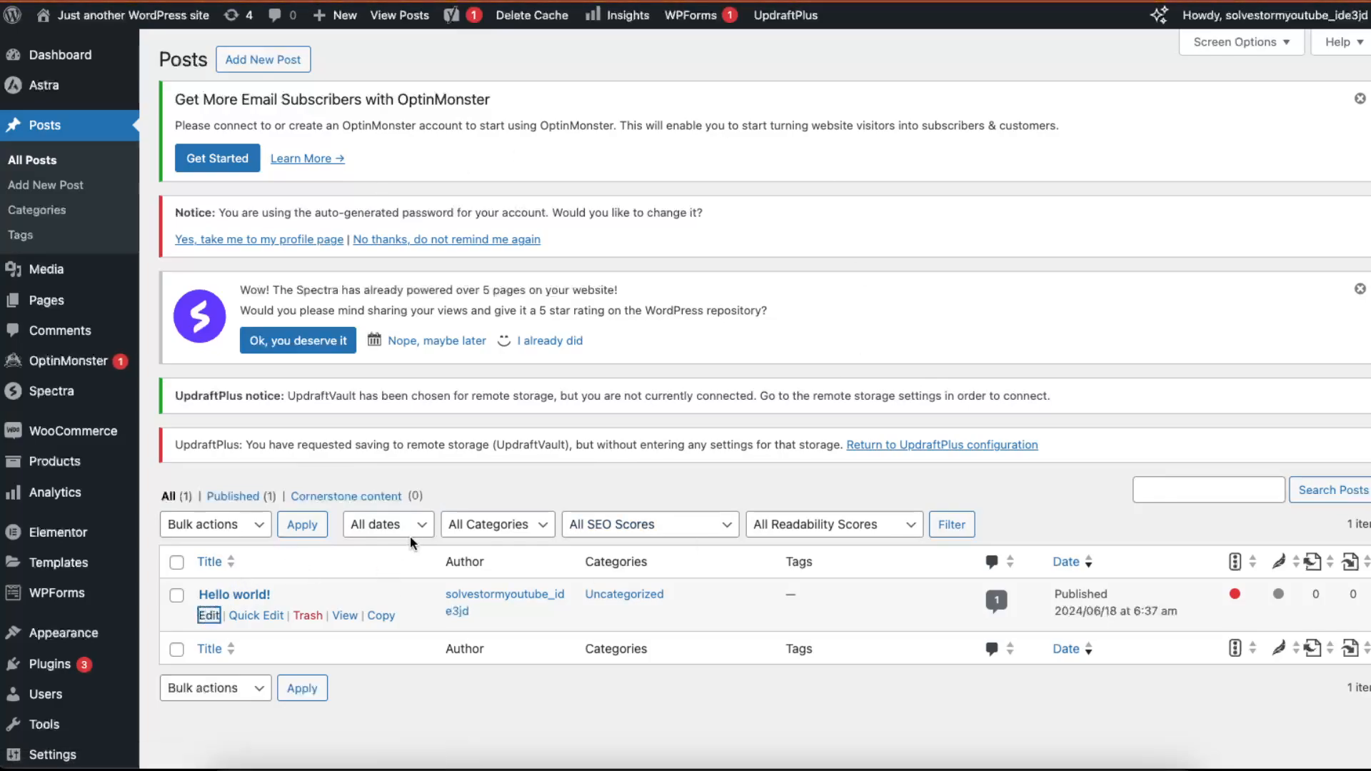
Open Hello world! for editing and request Yoast related keyphrases, which asks for a keyphrase first.
left_click(208, 616)
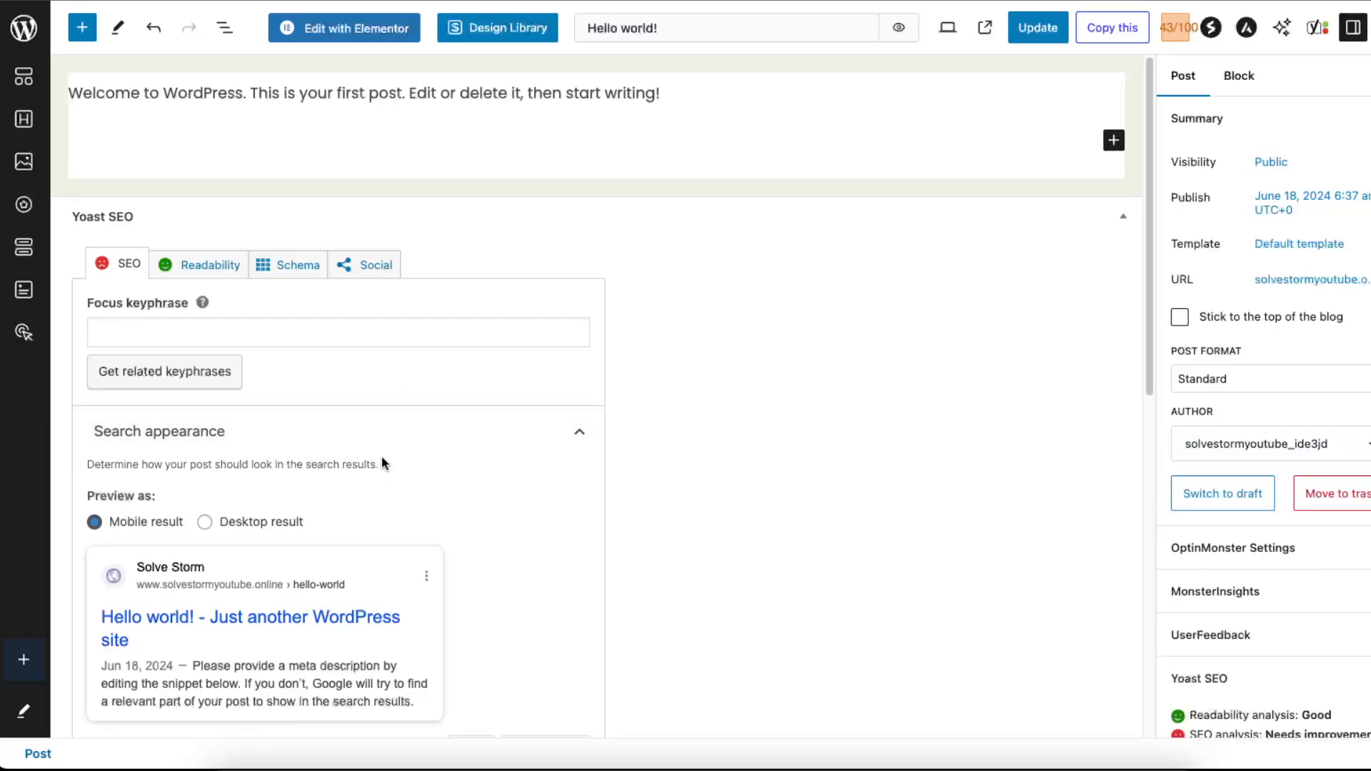
mouse_move(418, 367)
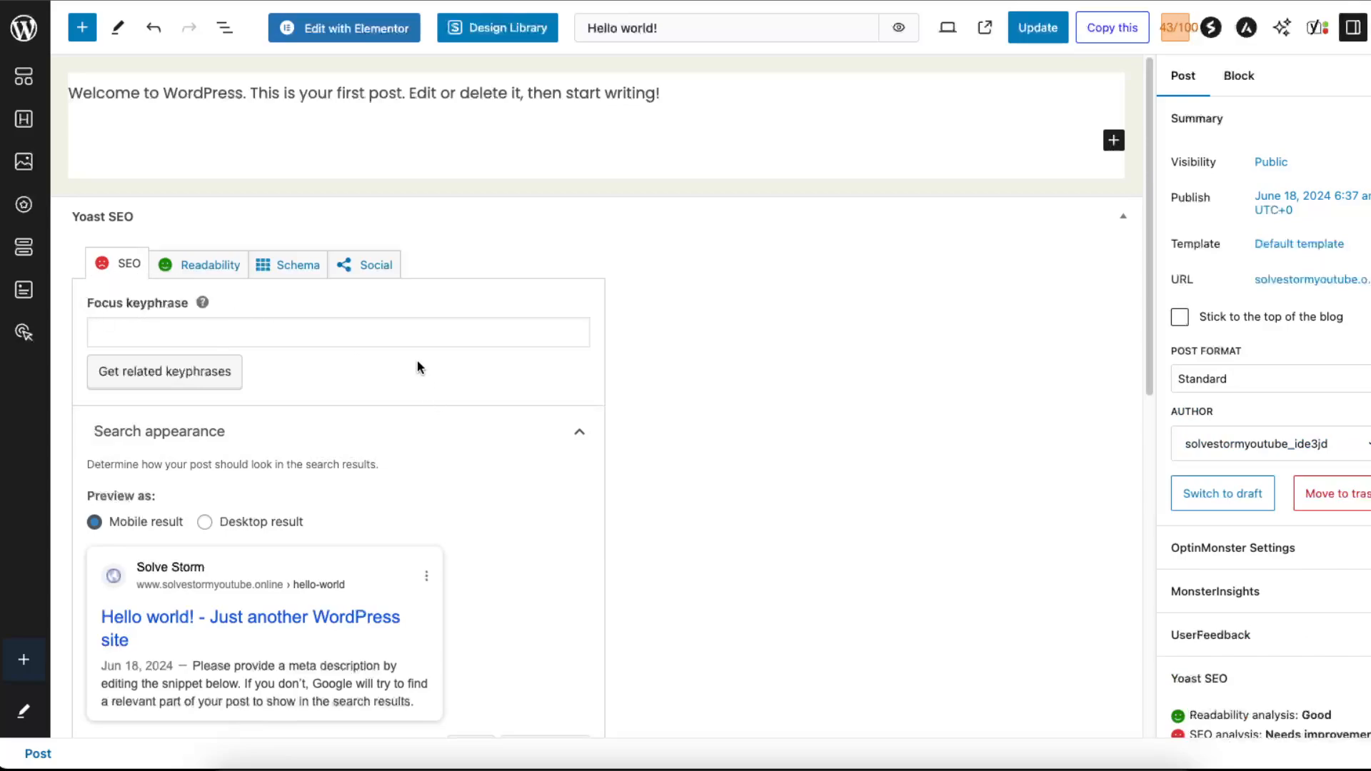
left_click(365, 93)
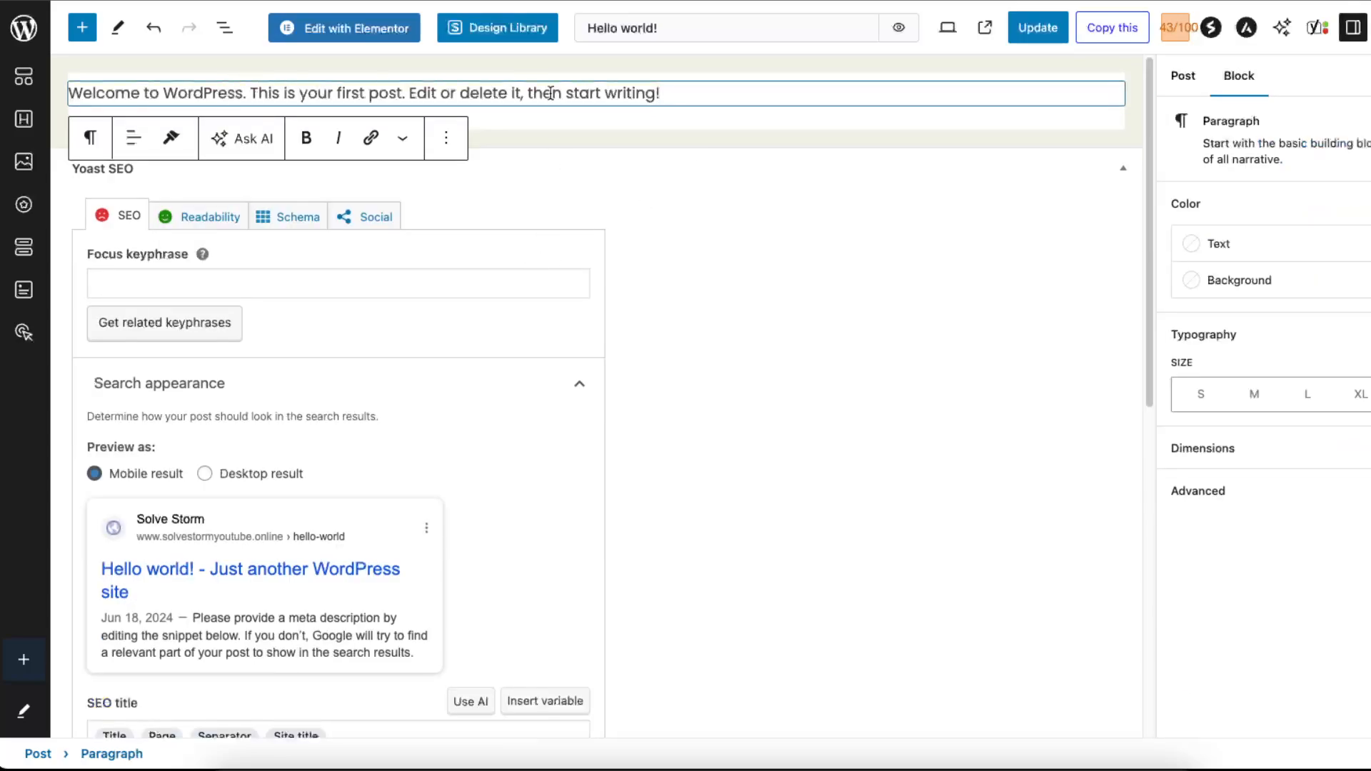
mouse_move(202, 256)
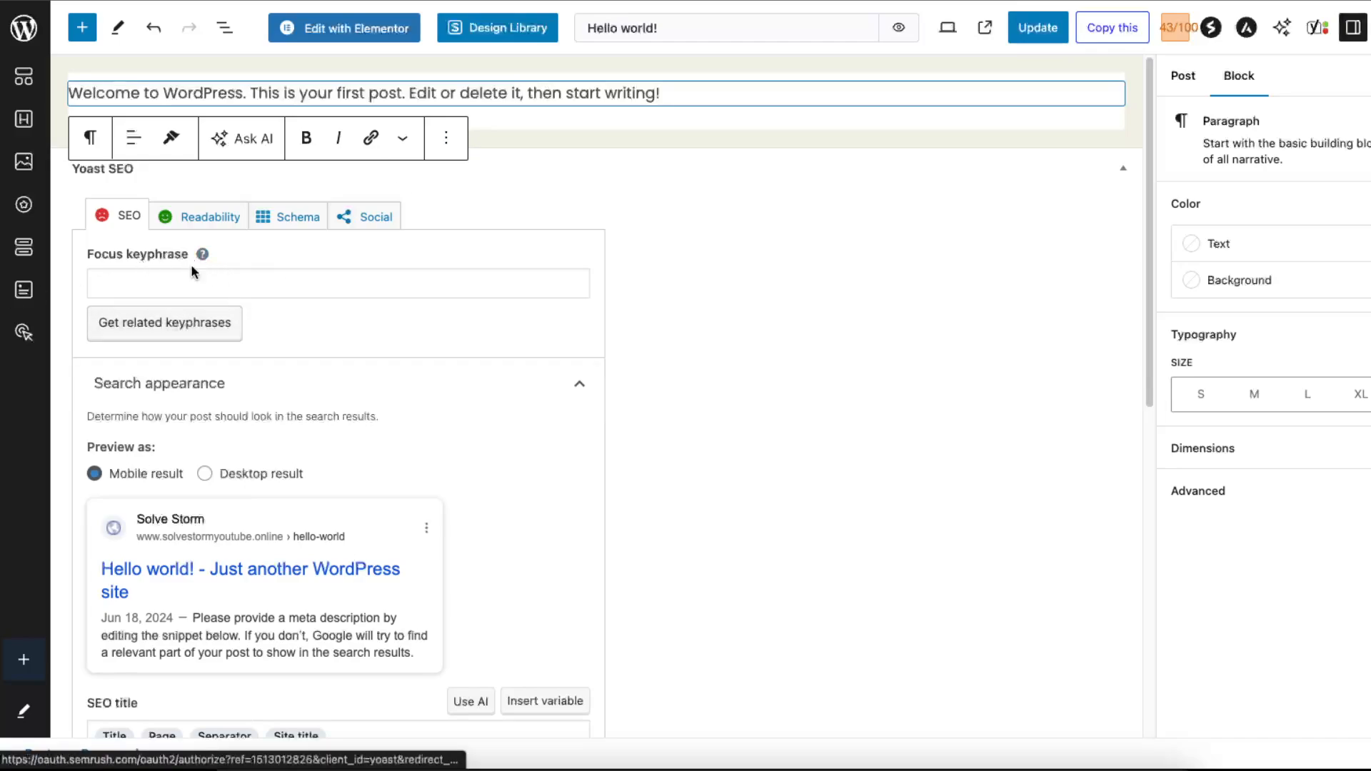
left_click(165, 323)
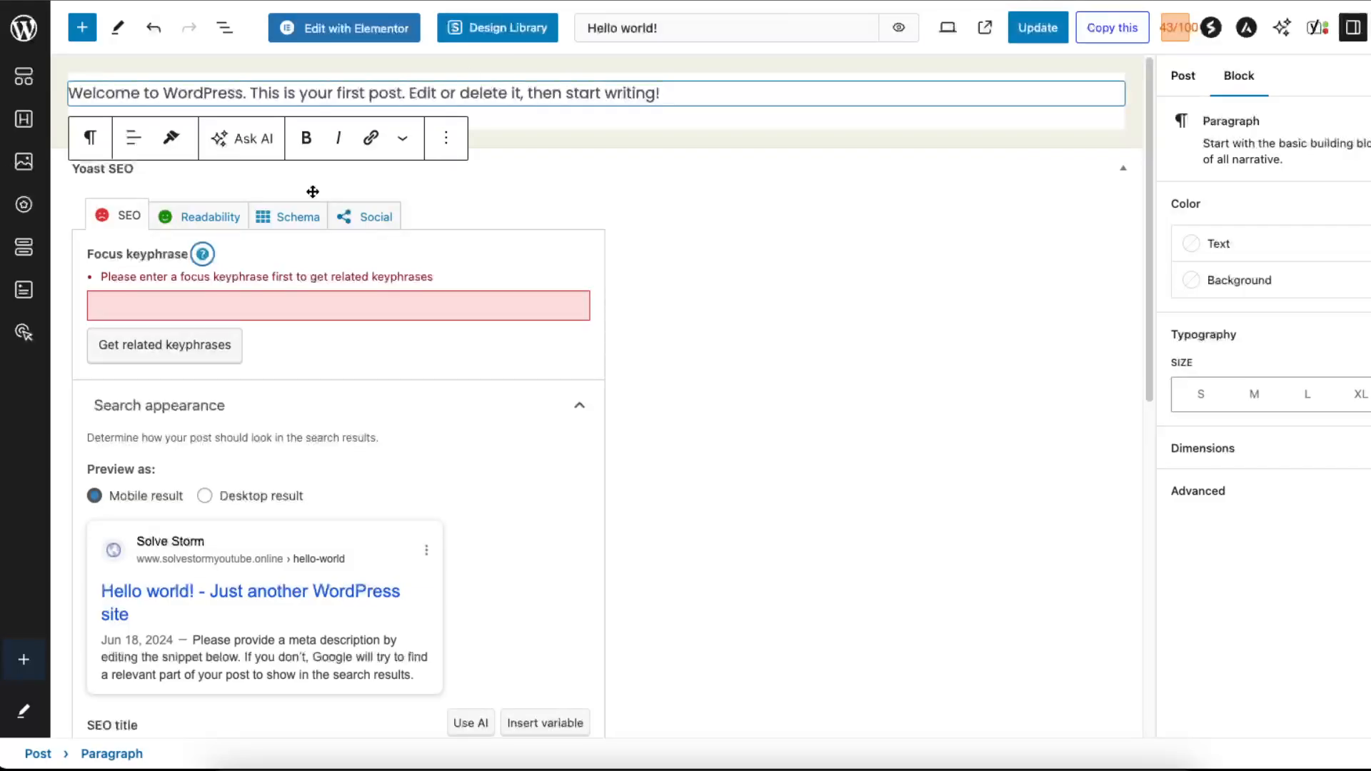
Enter 'affiliate' as the Yoast SEO focus keyphrase of the Hello world! post.
left_click(339, 305)
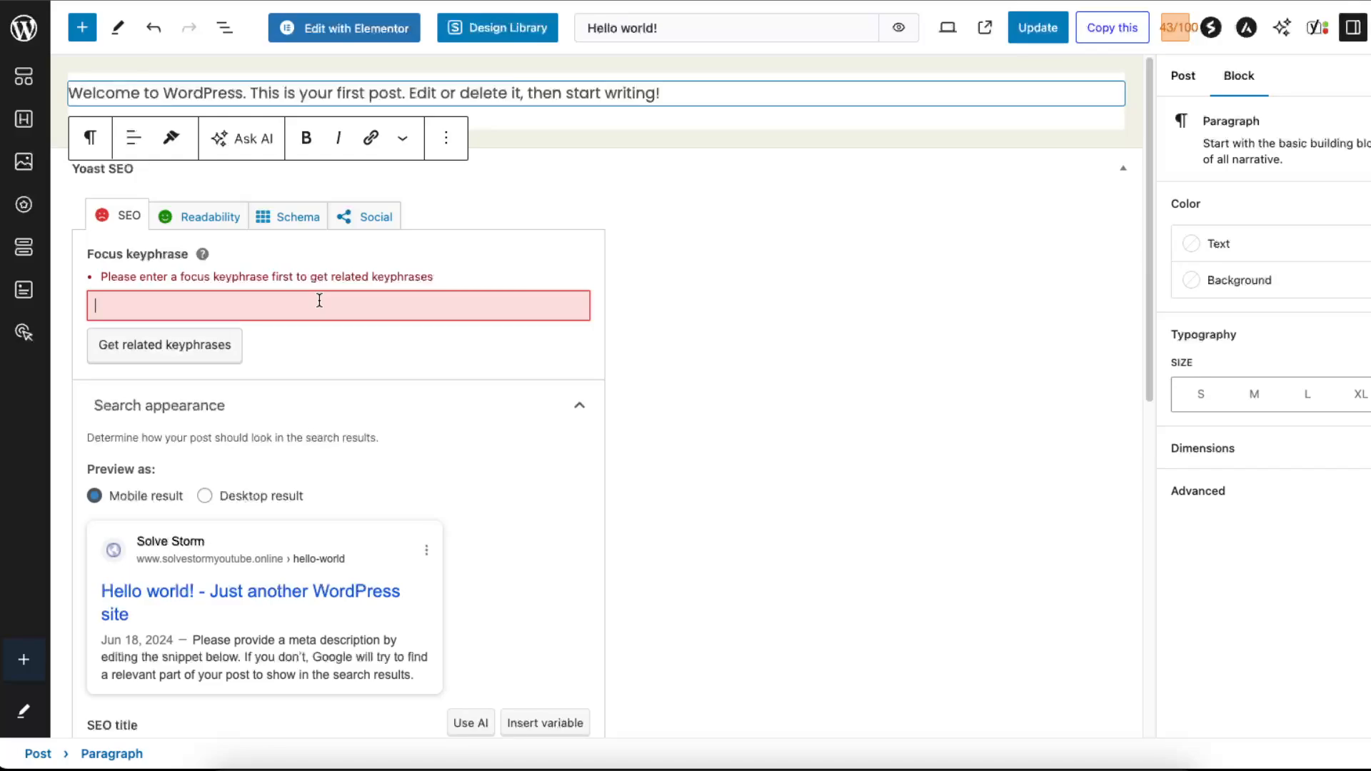
left_click(1036, 28)
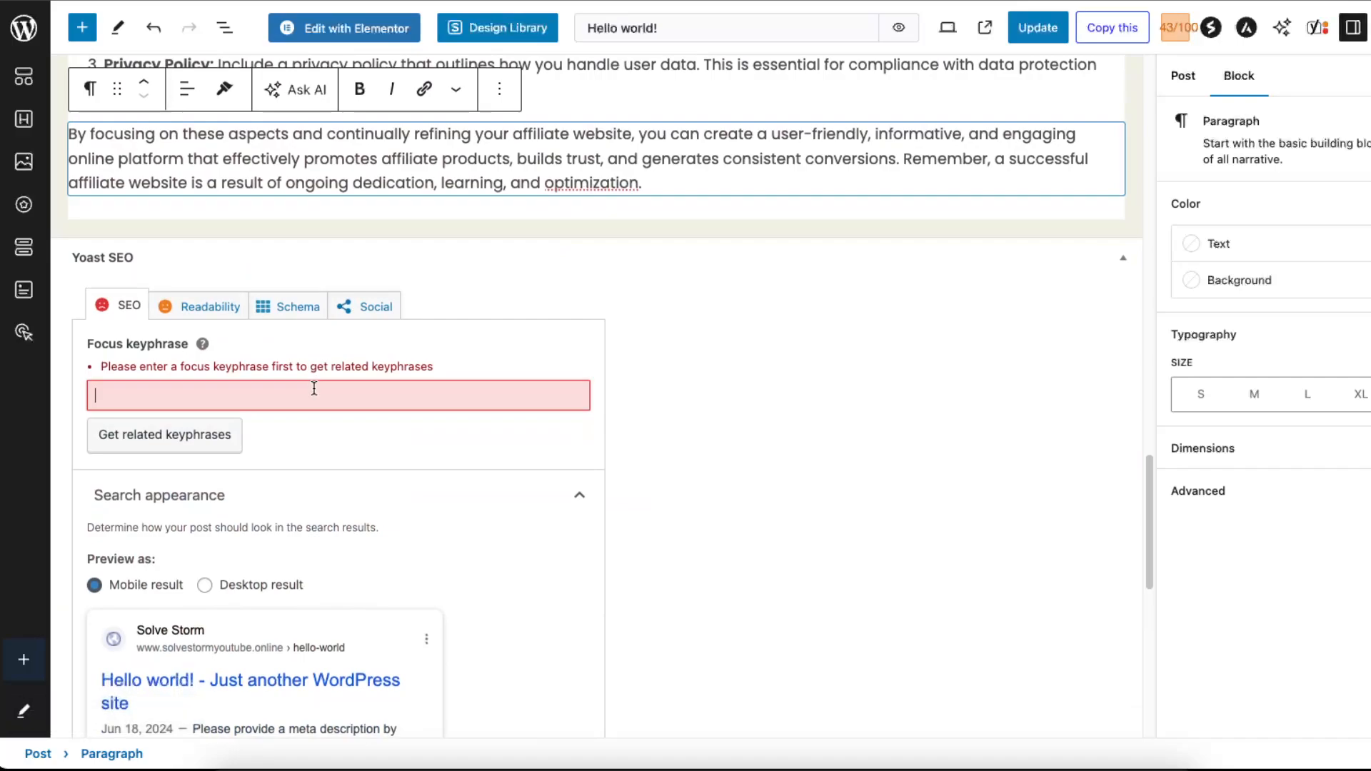
type("affila")
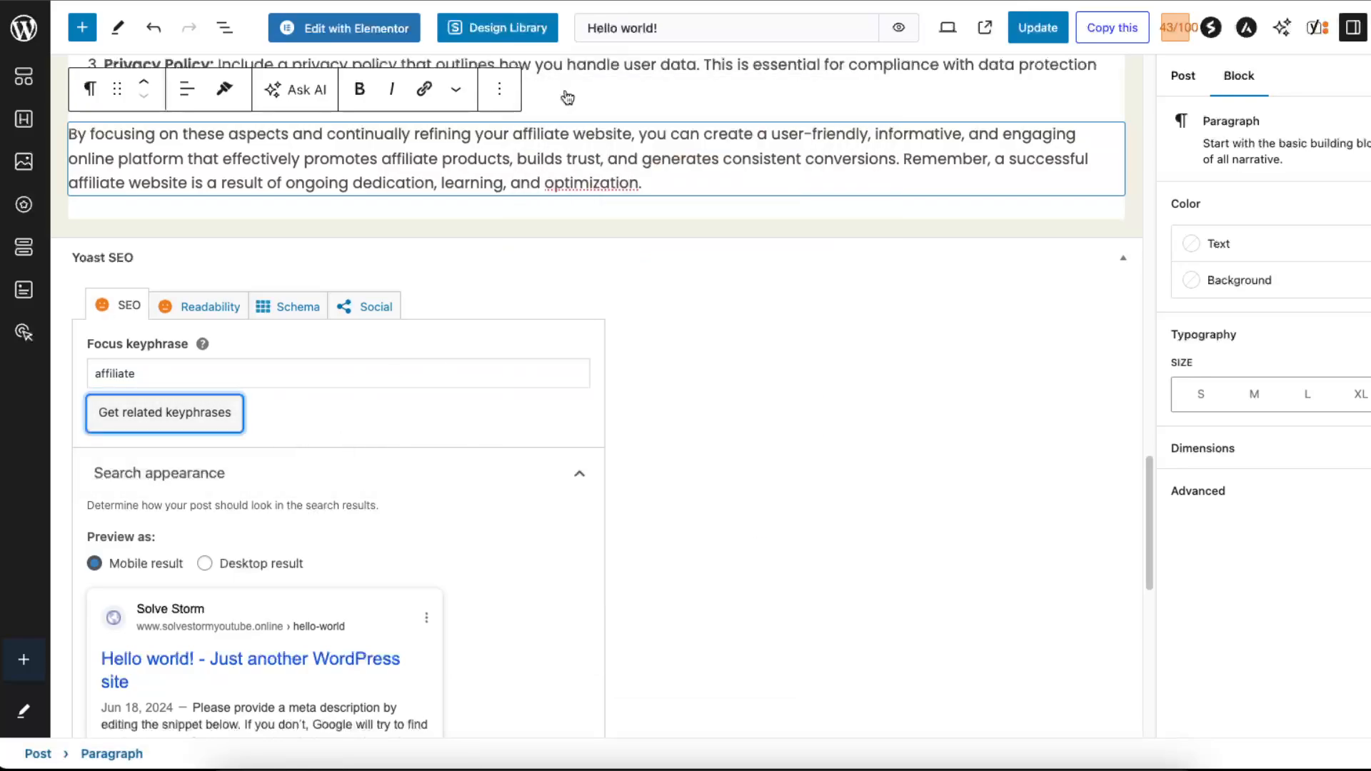
scroll("down", 3)
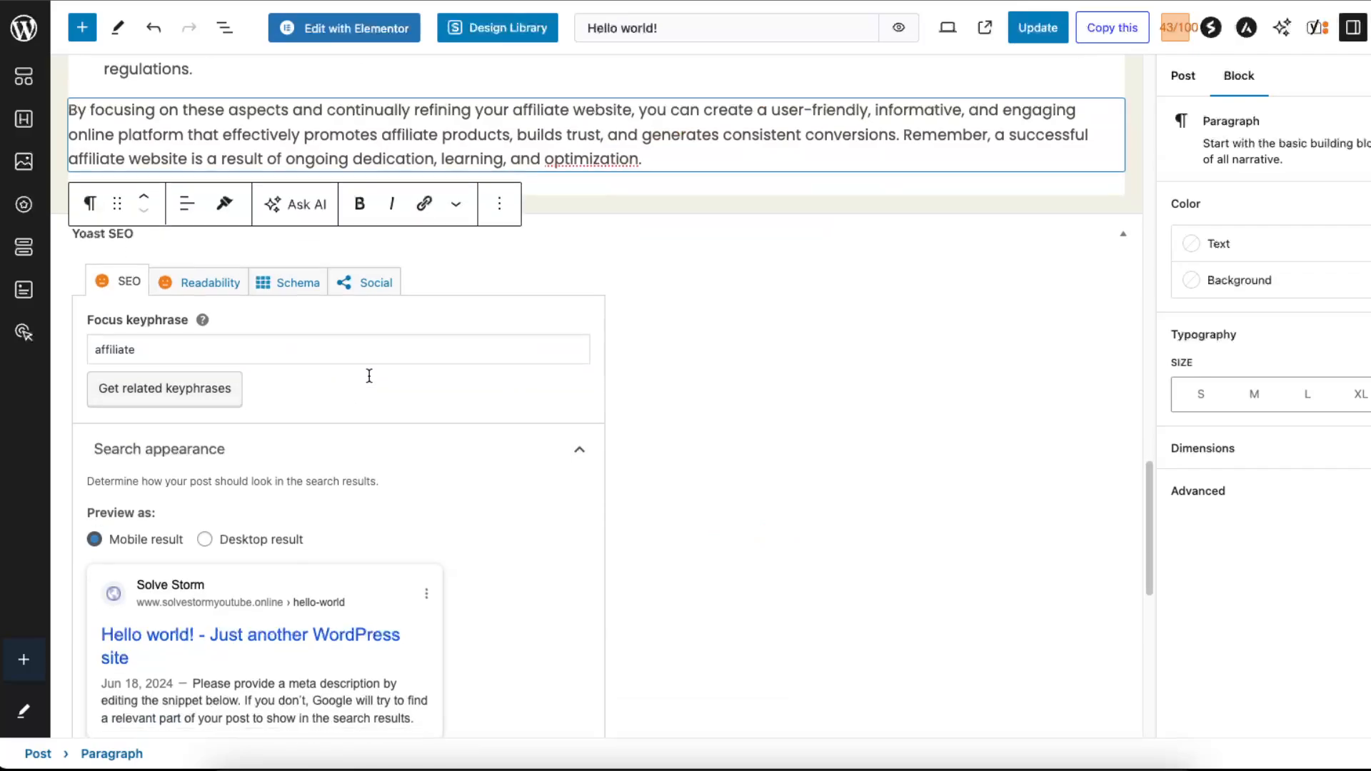
Replace the hello-world slug with 'ebook-affiliate' in Yoast's Search appearance section.
scroll("down", 3)
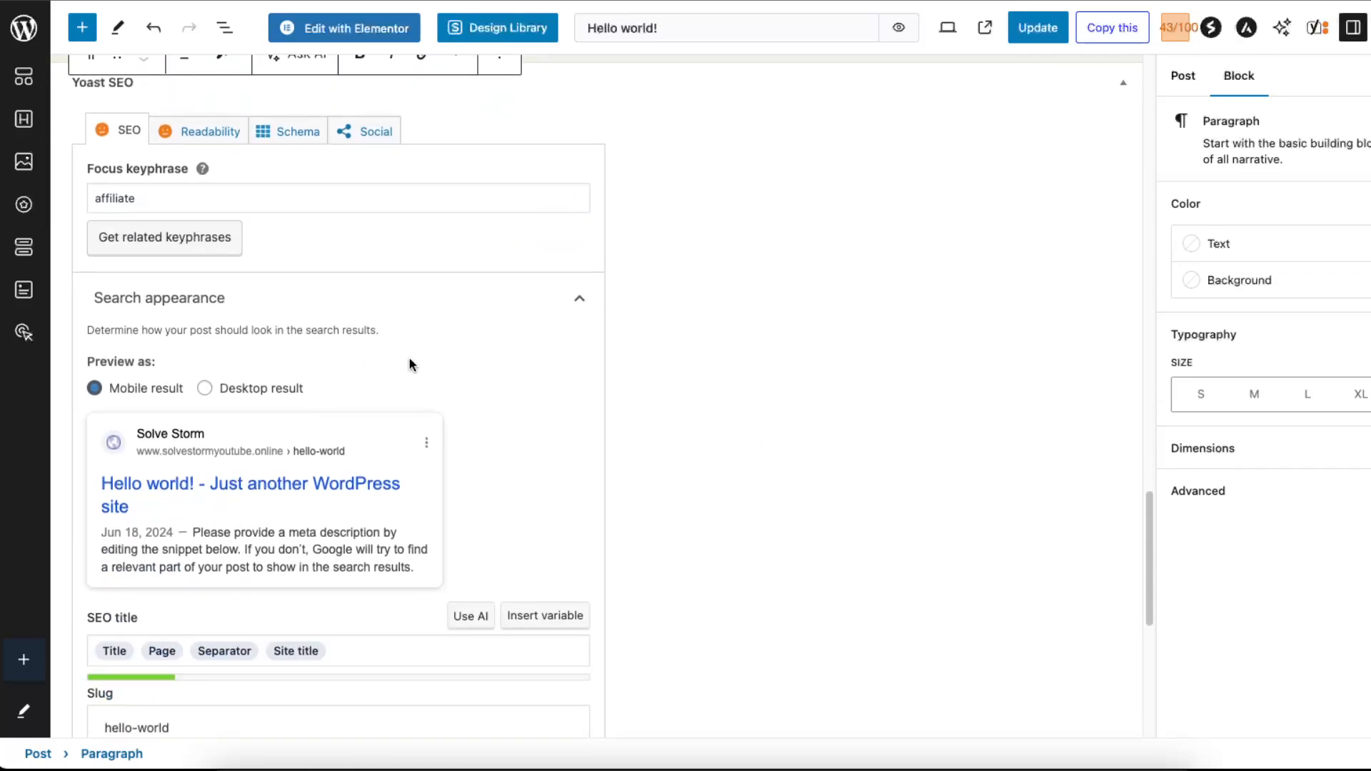
scroll("down", 3)
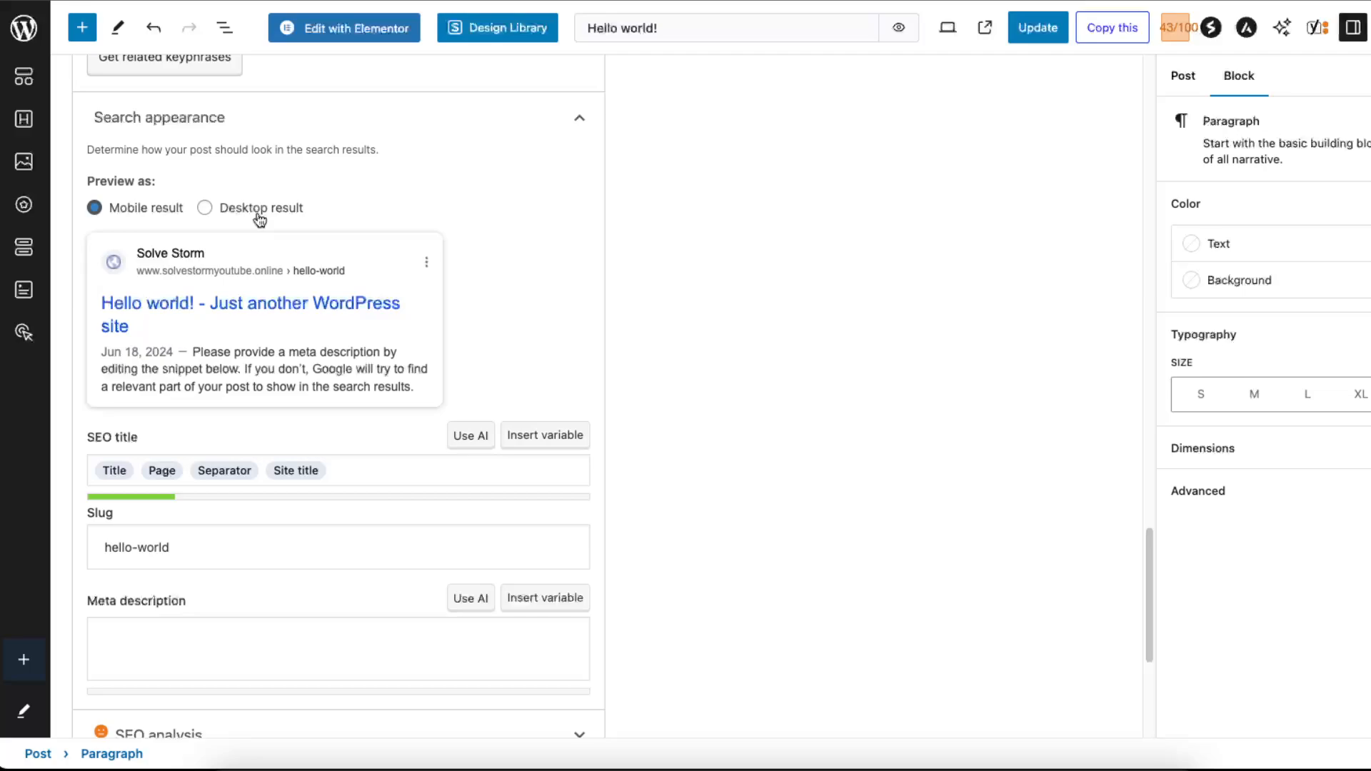
scroll("down", 3)
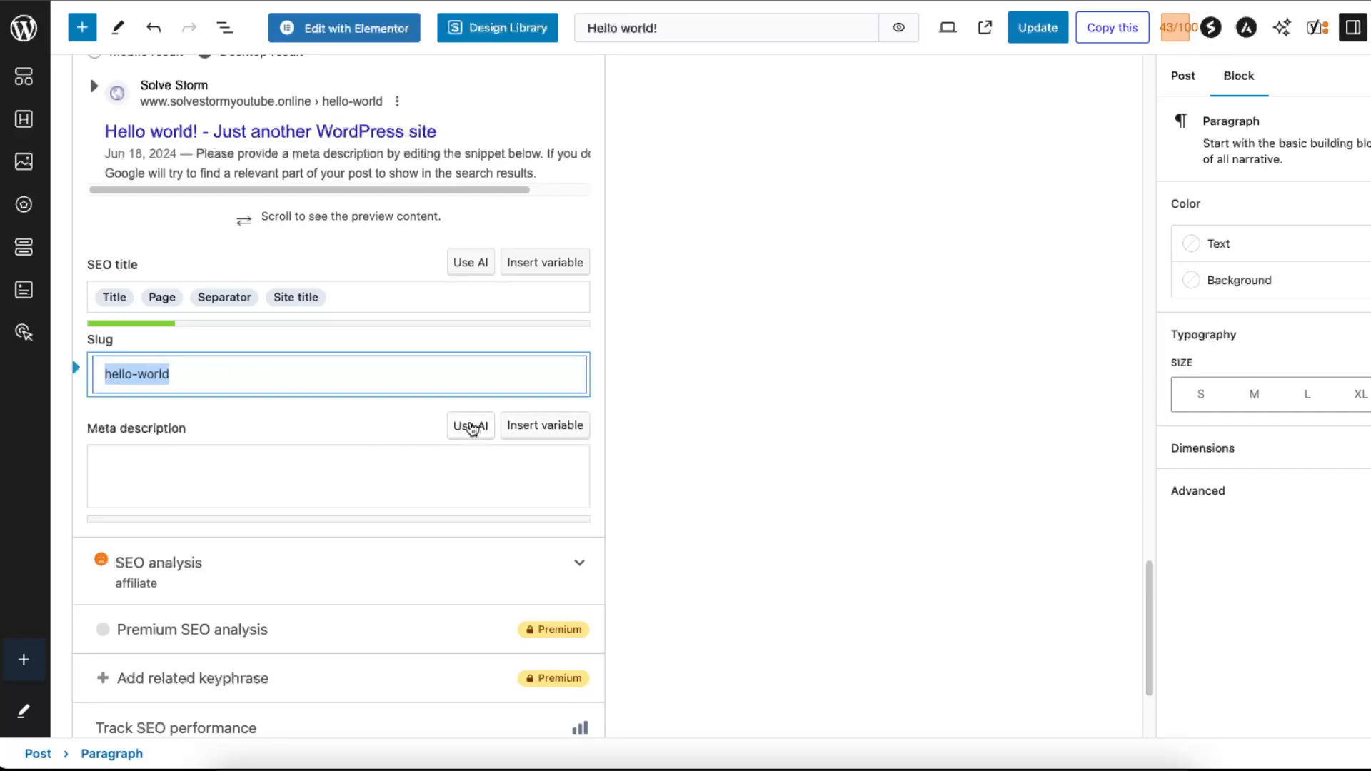
mouse_move(225, 377)
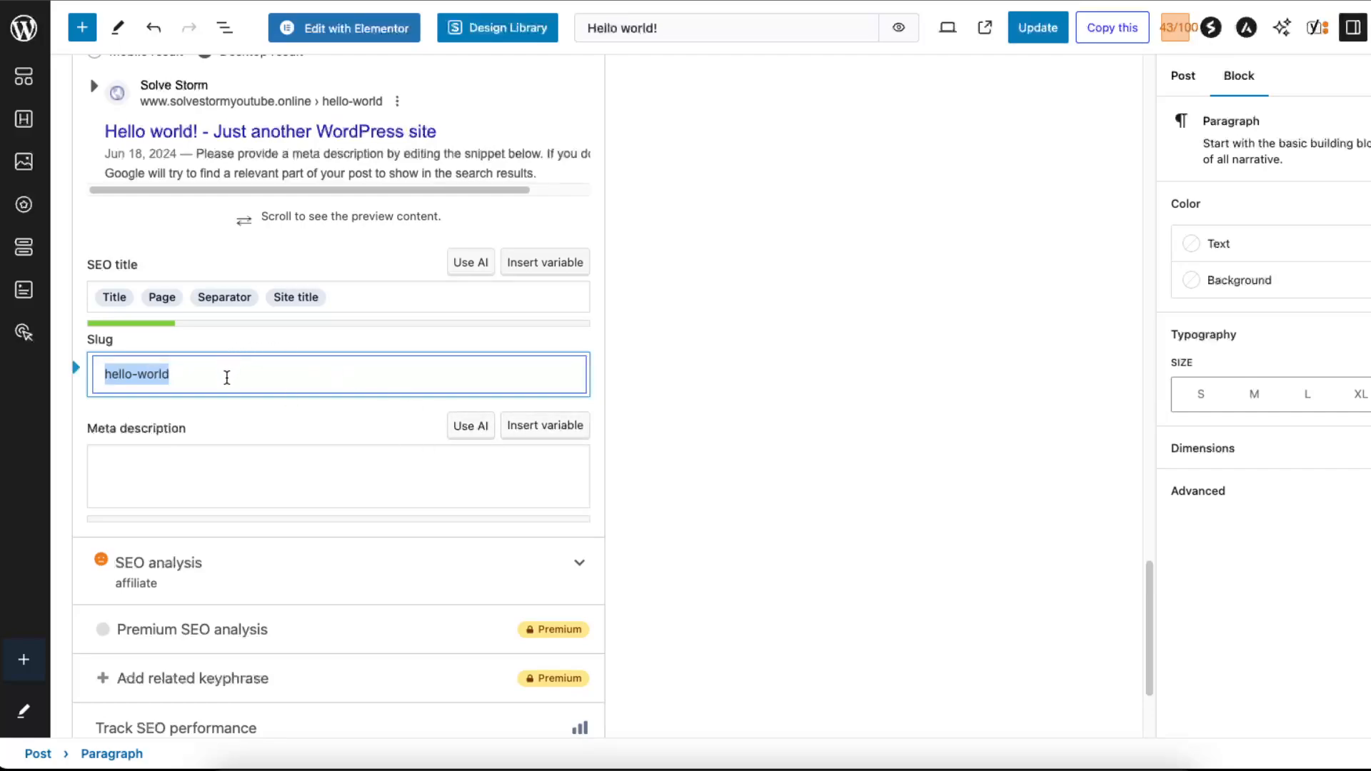
type("ebook-affiliate")
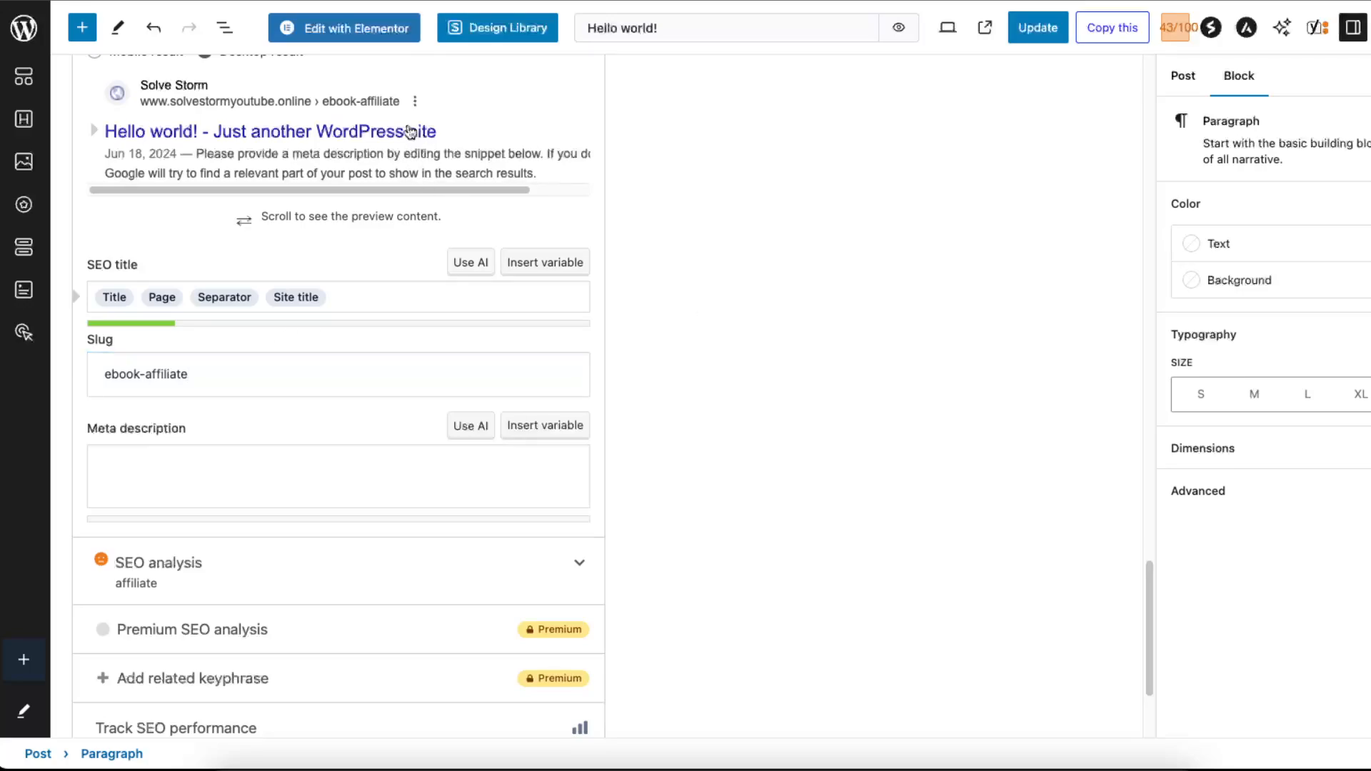
Type the meta description 'ebook about how to create a Successful Affiliate Website.'.
scroll("down", 3)
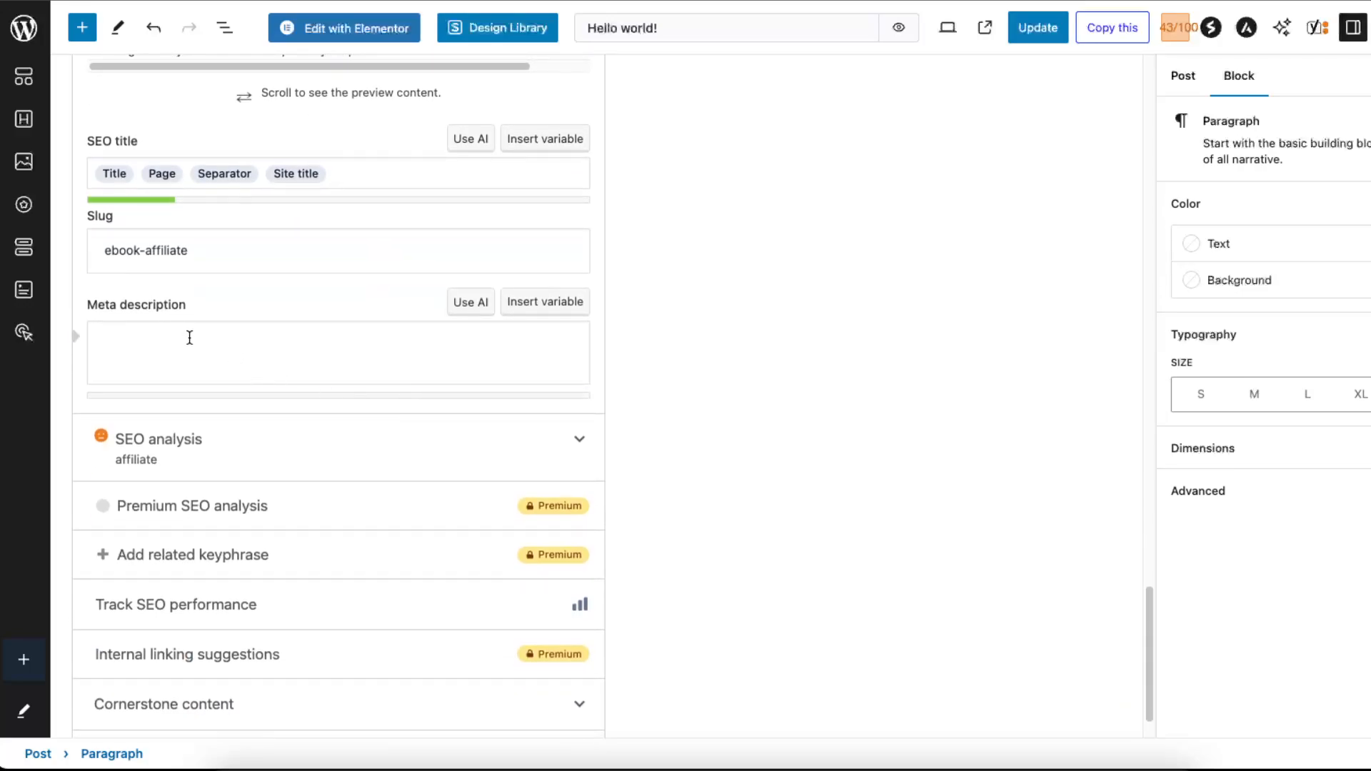
scroll("down", 3)
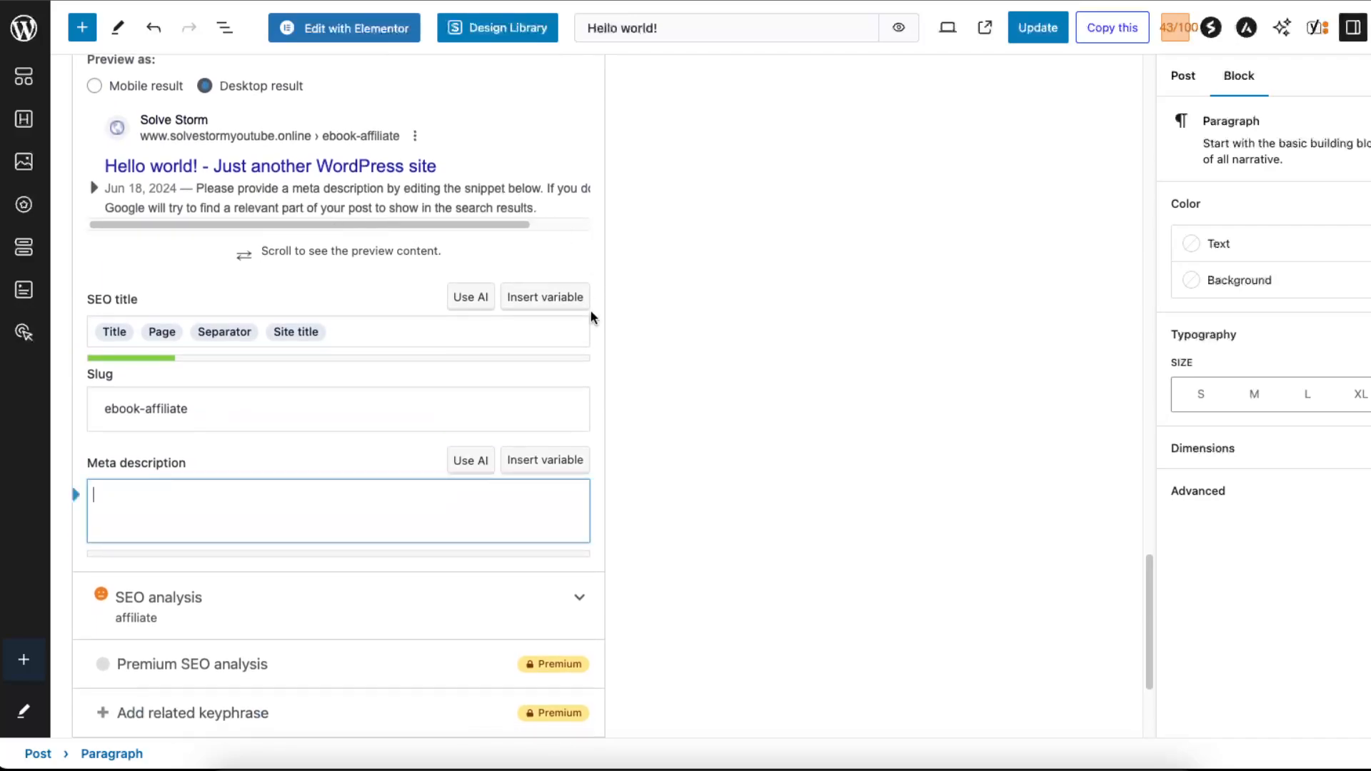
type("ebook about how to create a Successful Affiliate Website")
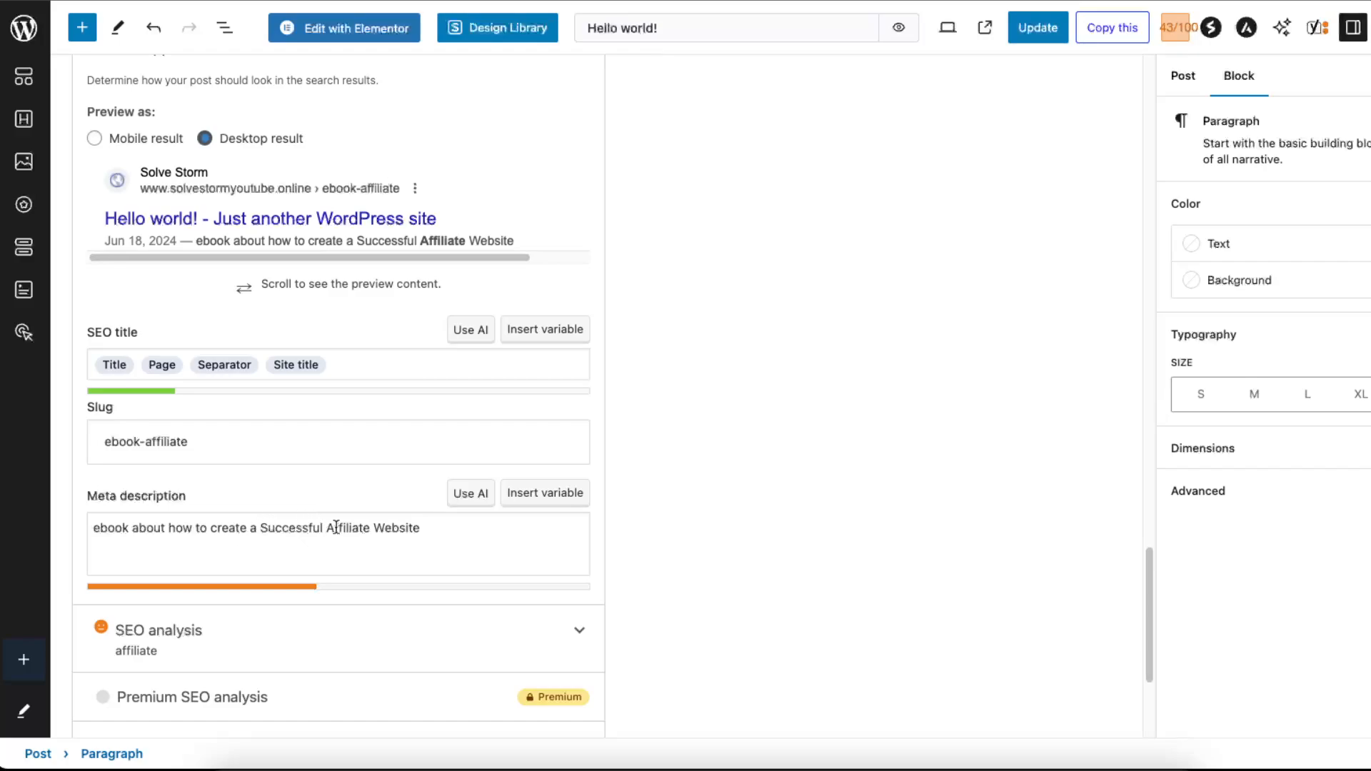
type(".")
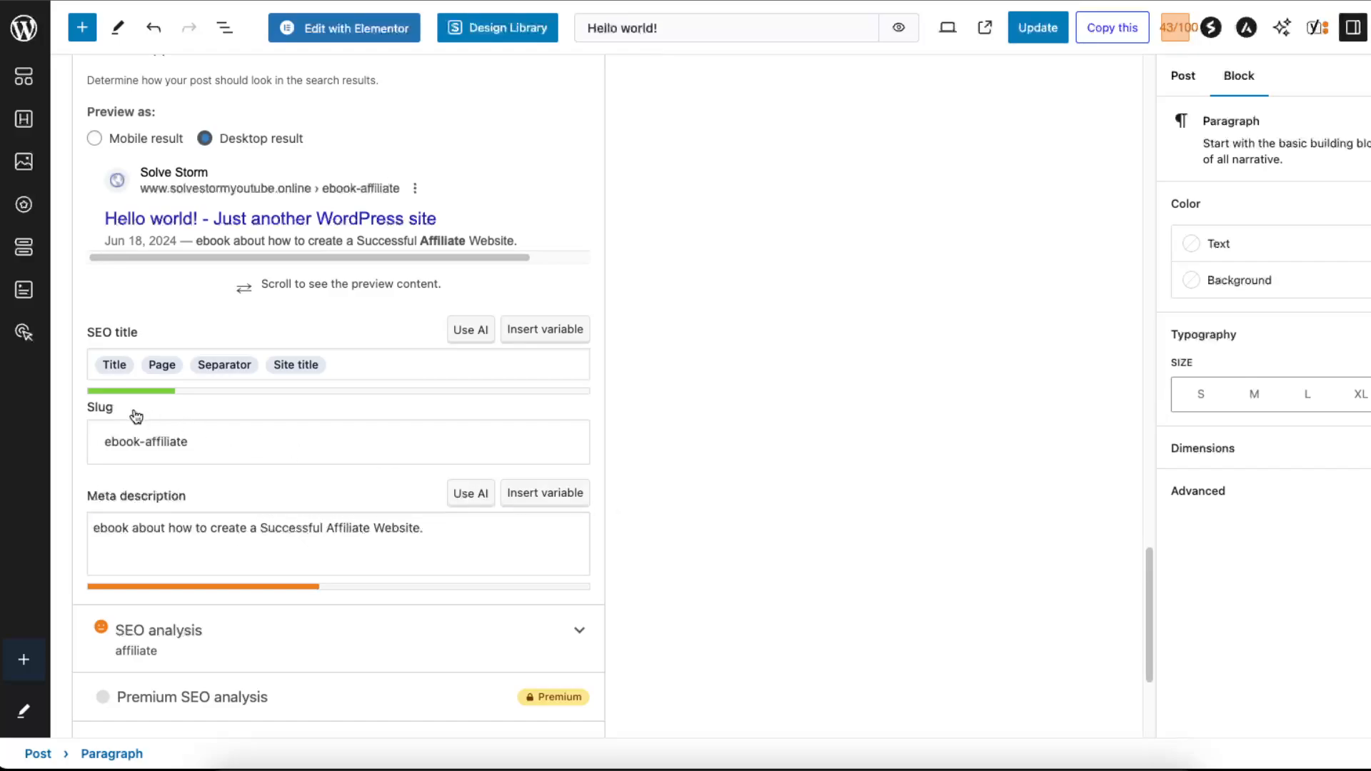
mouse_move(591, 399)
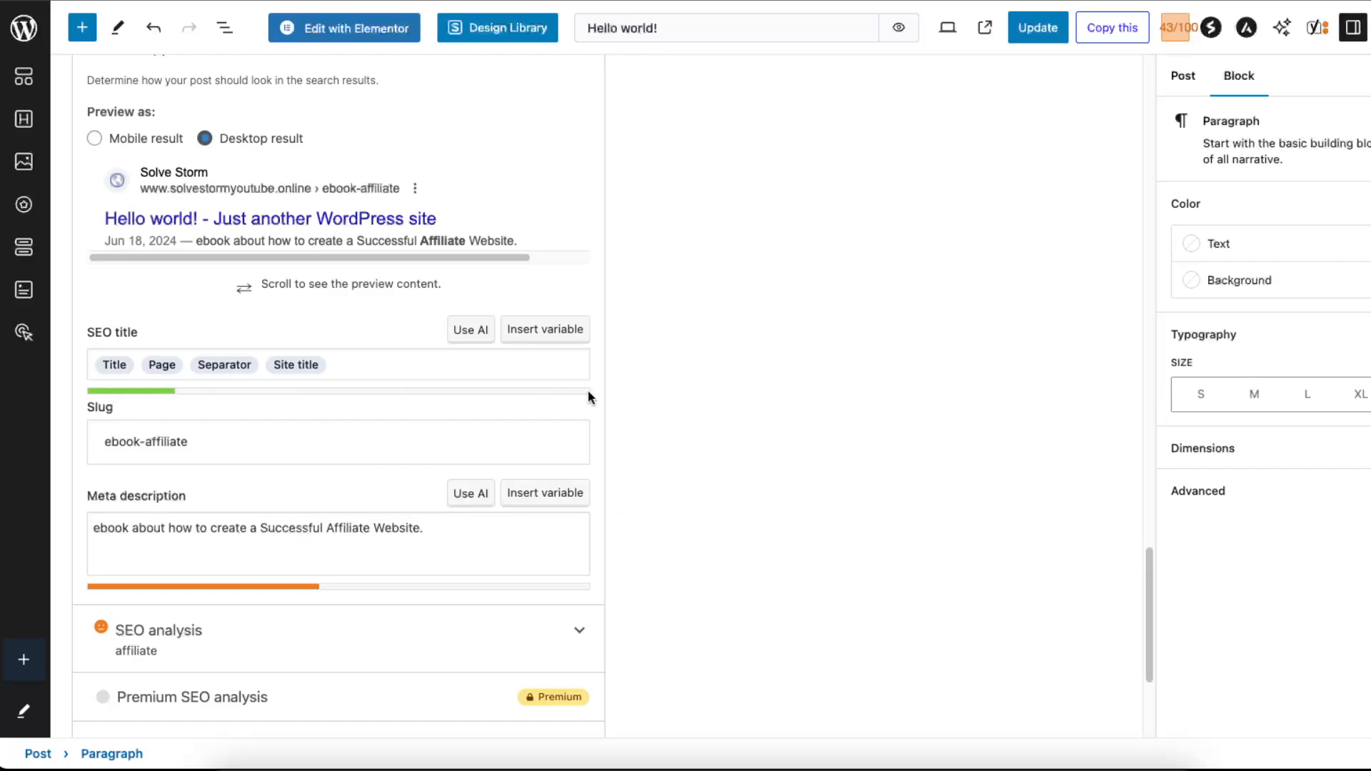
mouse_move(597, 590)
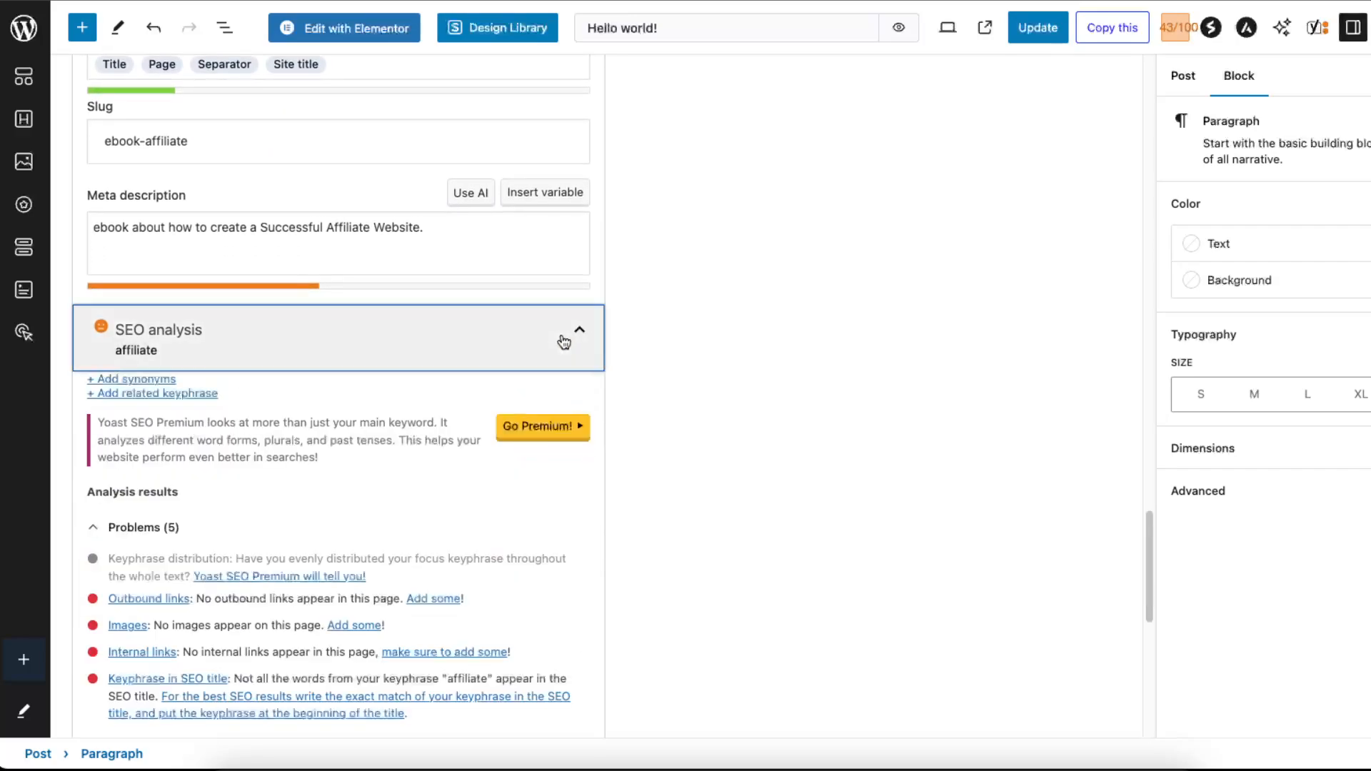
scroll("down", 3)
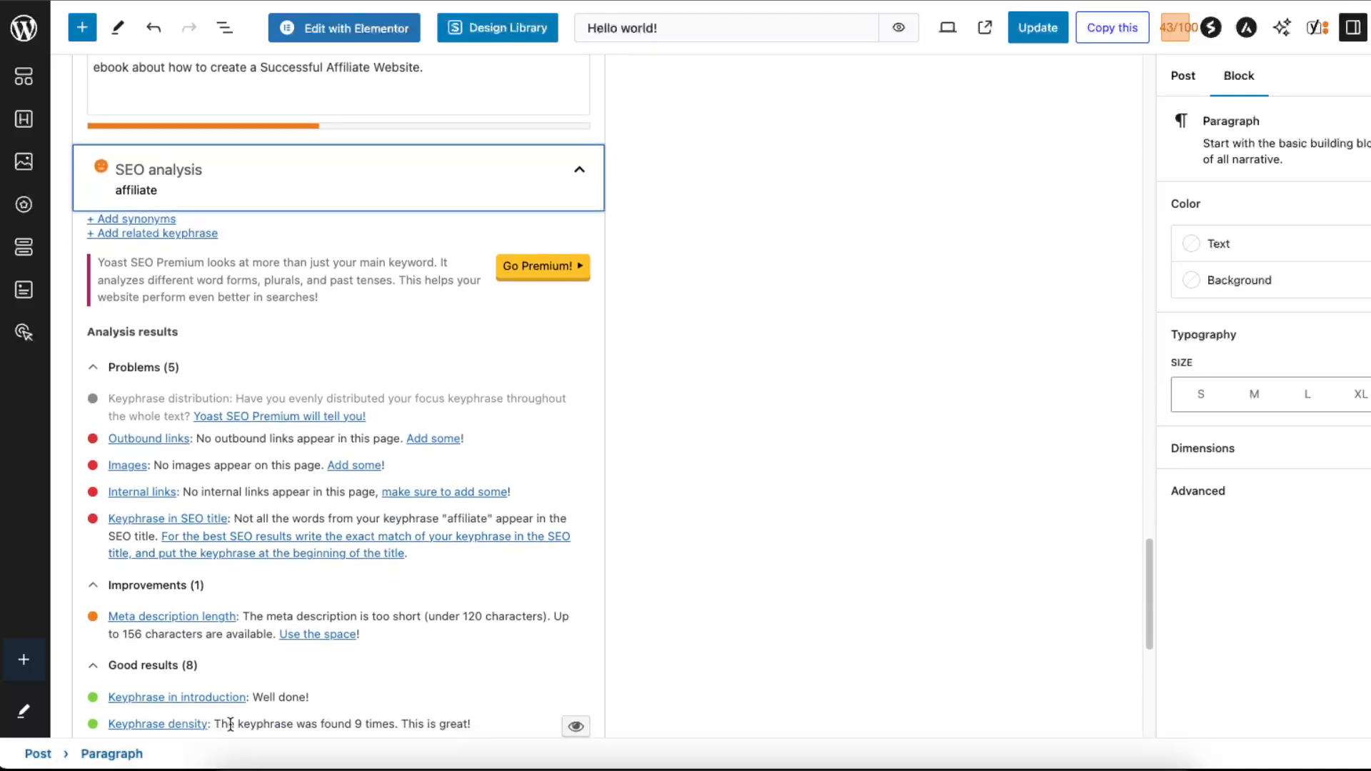
scroll("down", 3)
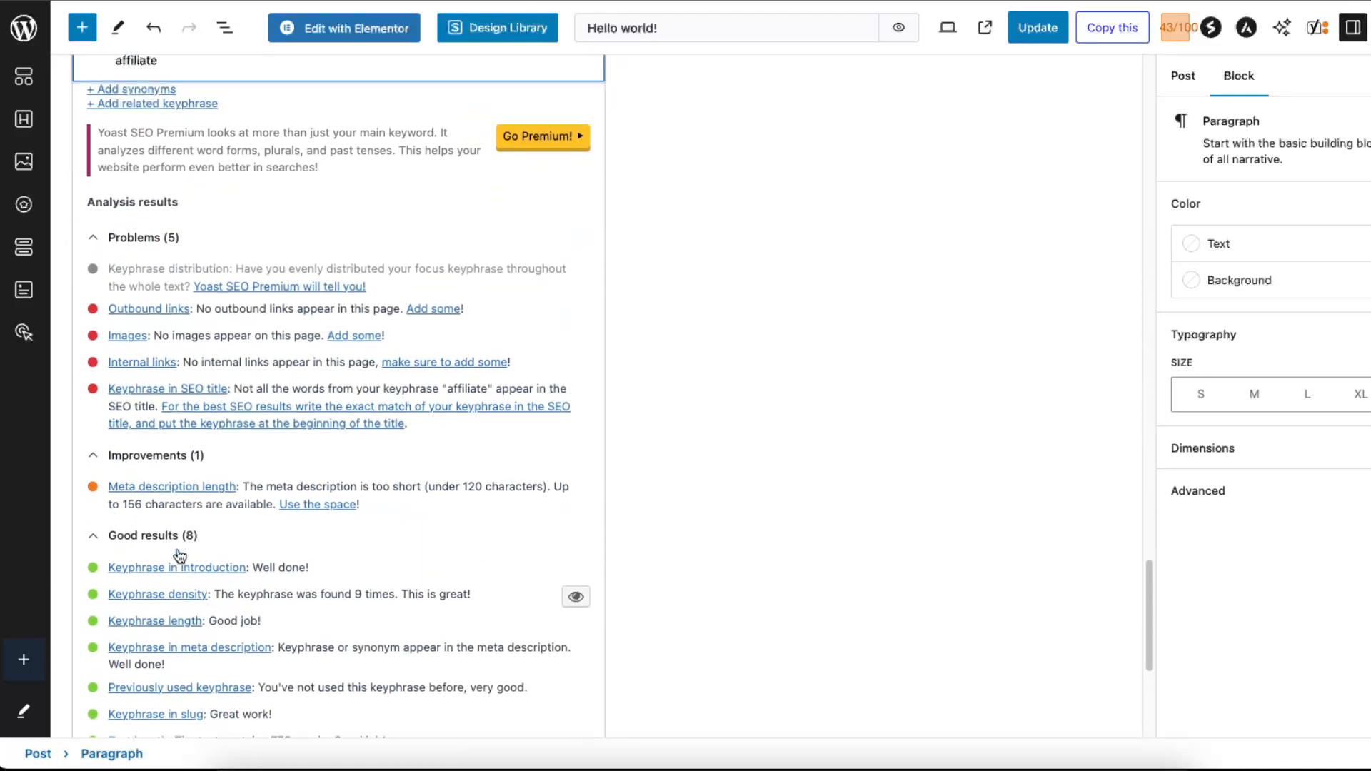
scroll("down", 3)
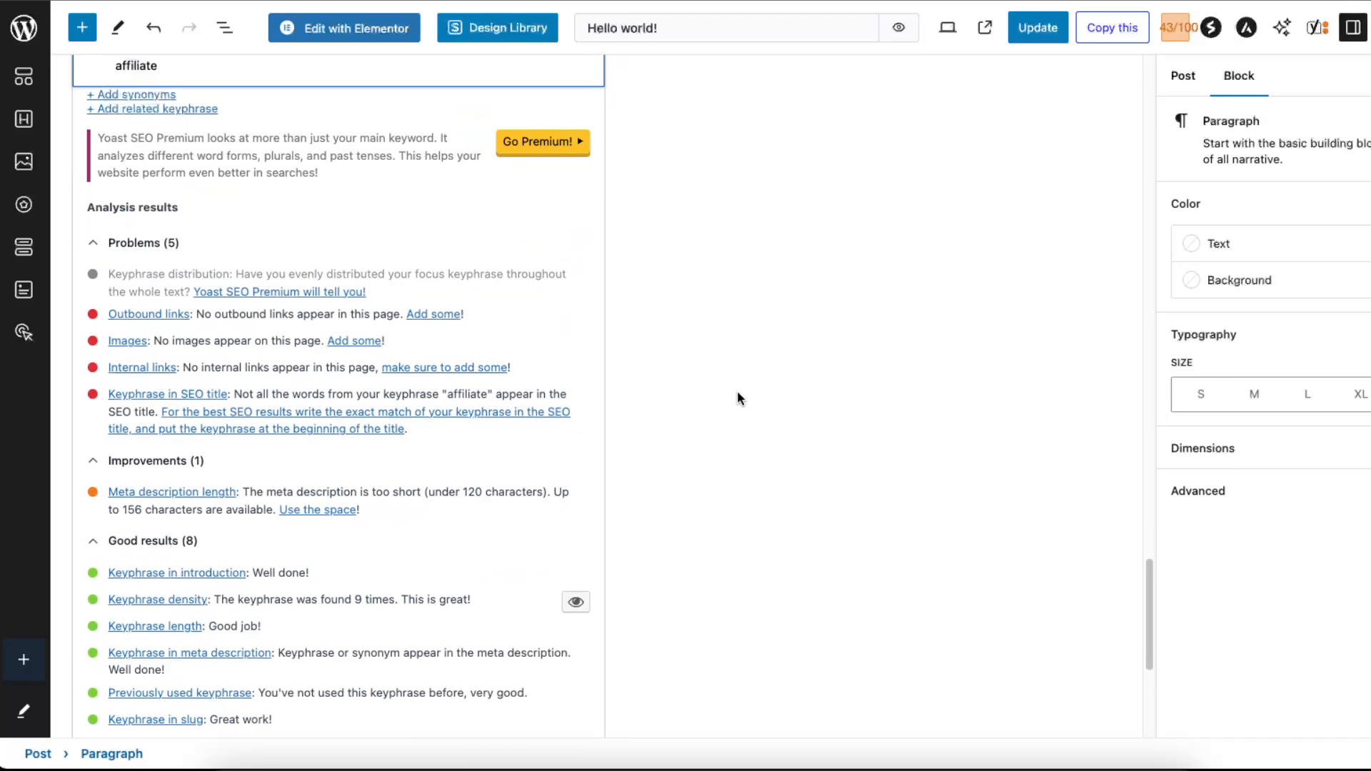
scroll("down", 3)
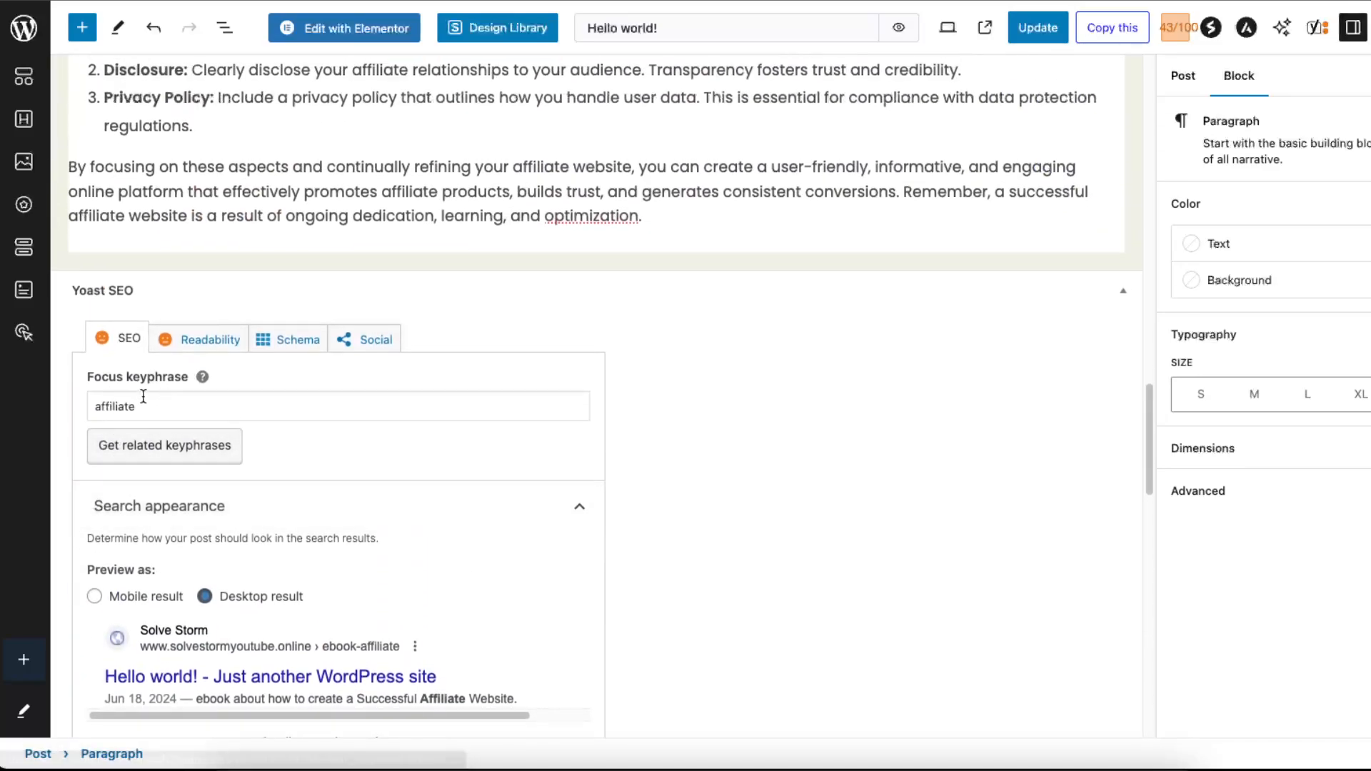
scroll("down", 3)
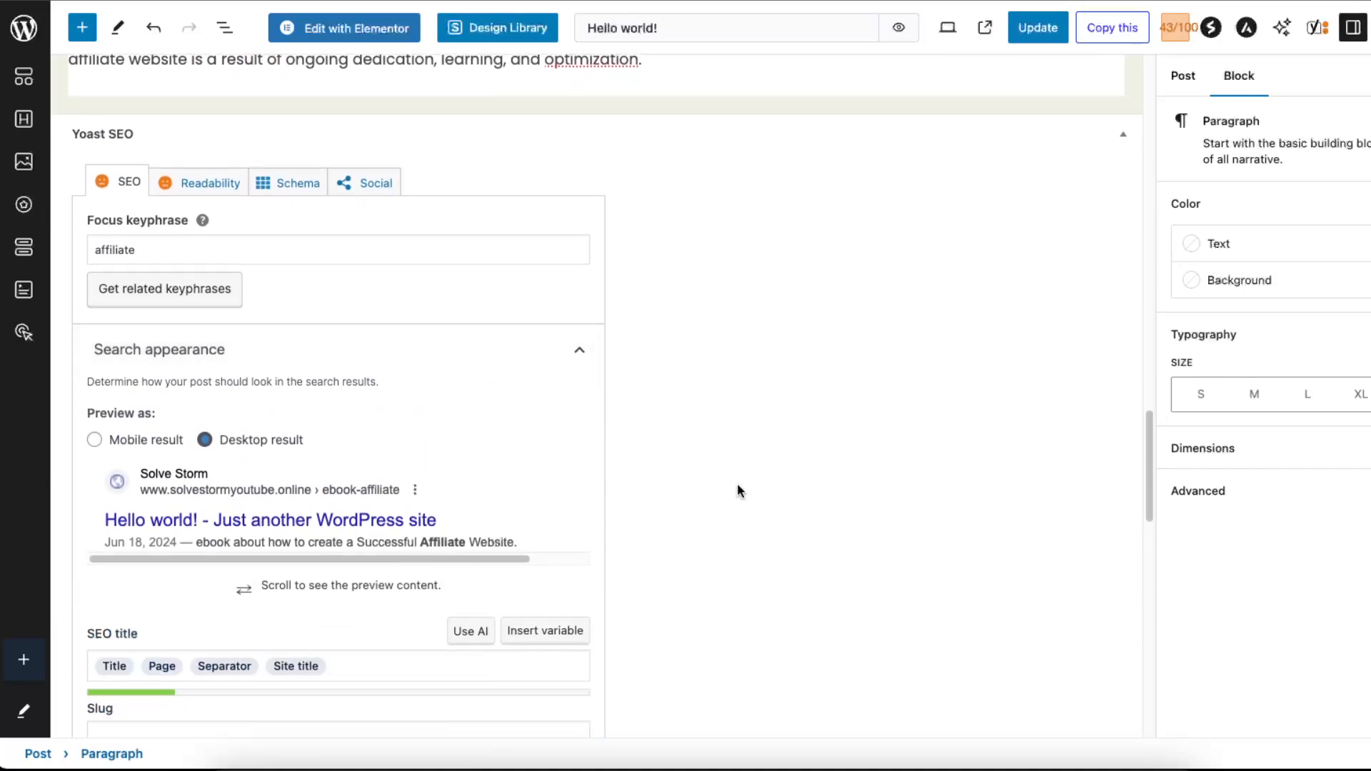
mouse_move(740, 479)
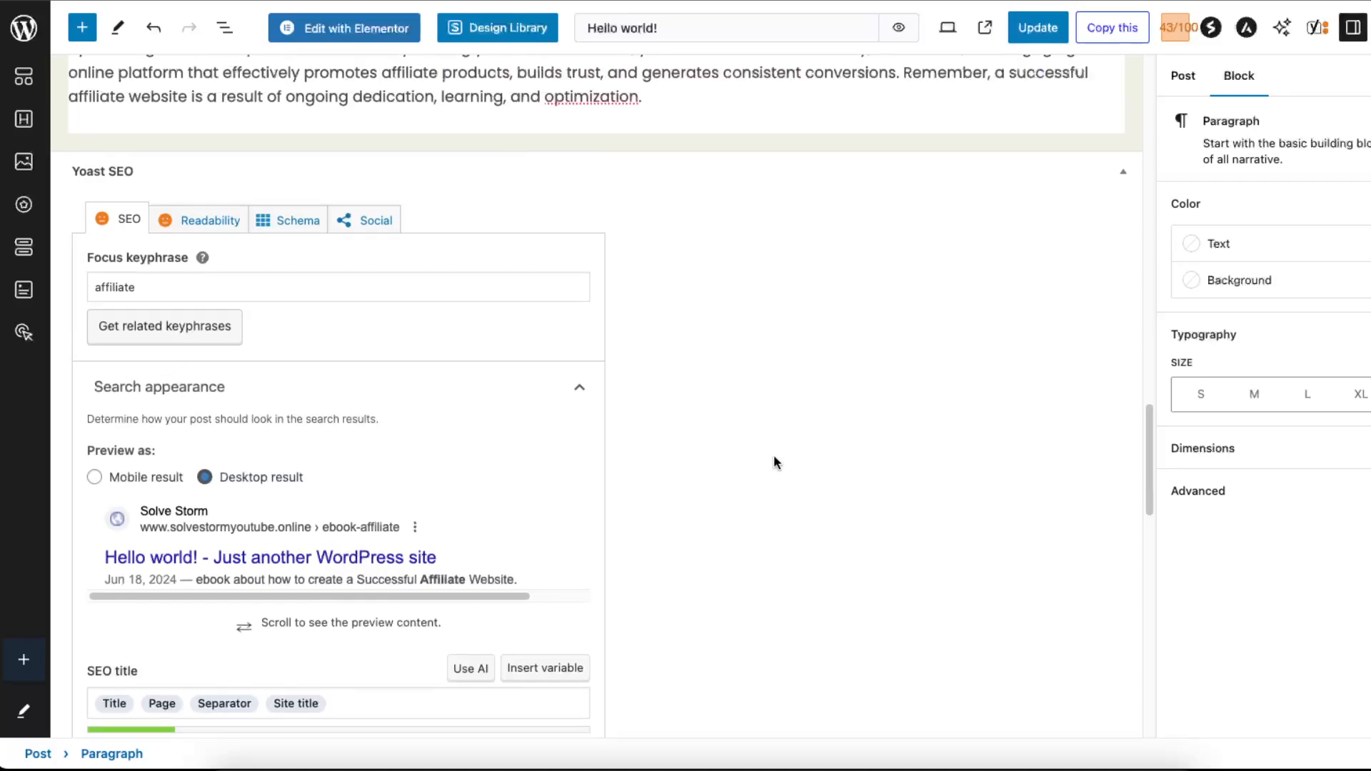
scroll("down", 3)
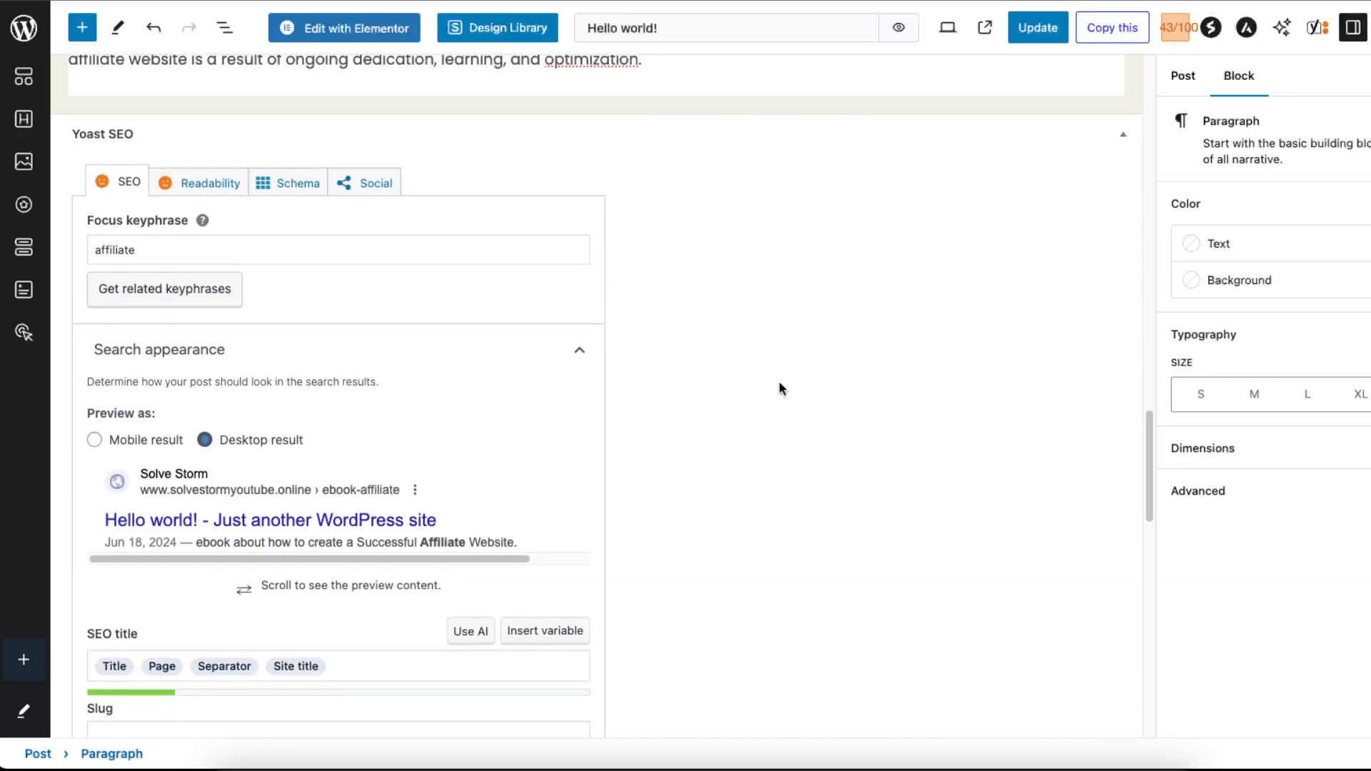
mouse_move(745, 397)
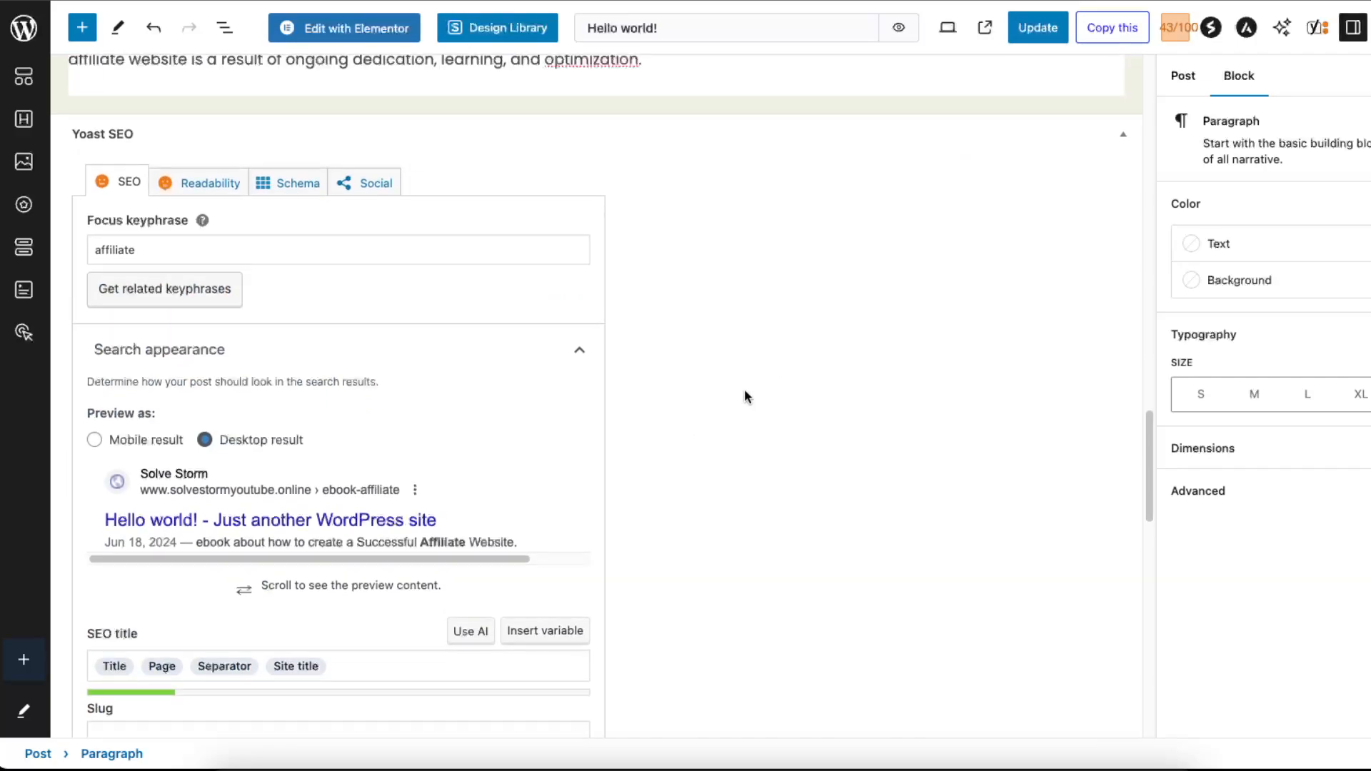